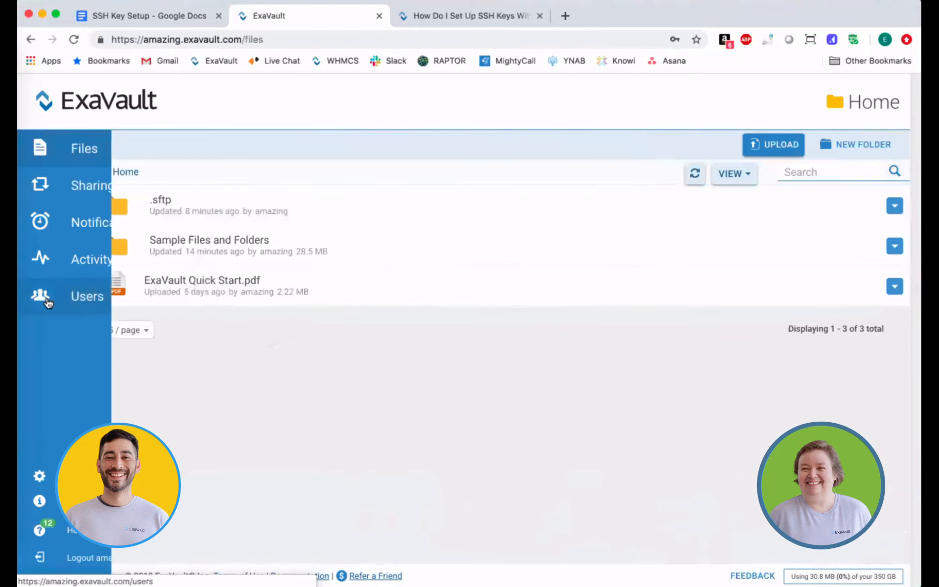
# Show the account Users list and locate the techsupport1 user
pyautogui.click(87, 296)
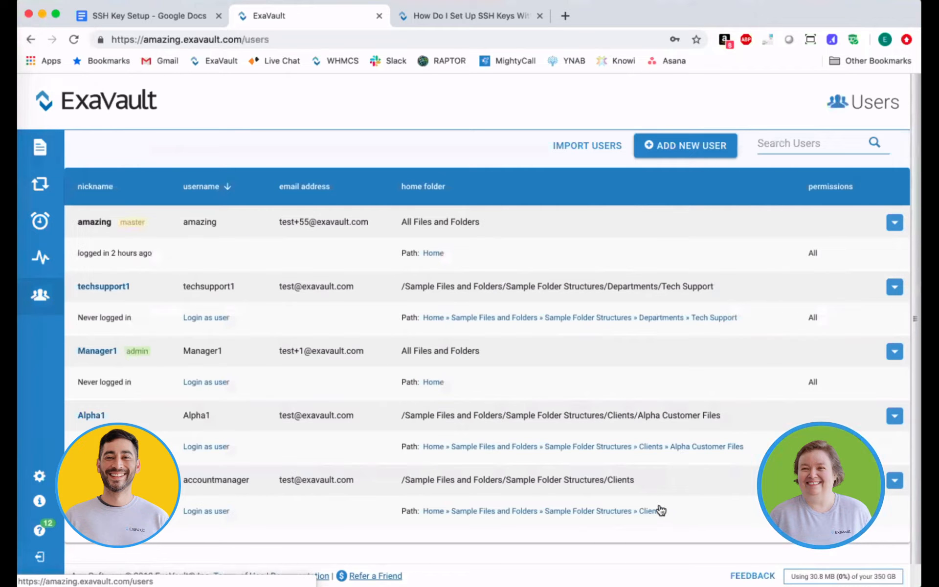
pyautogui.moveTo(41, 149)
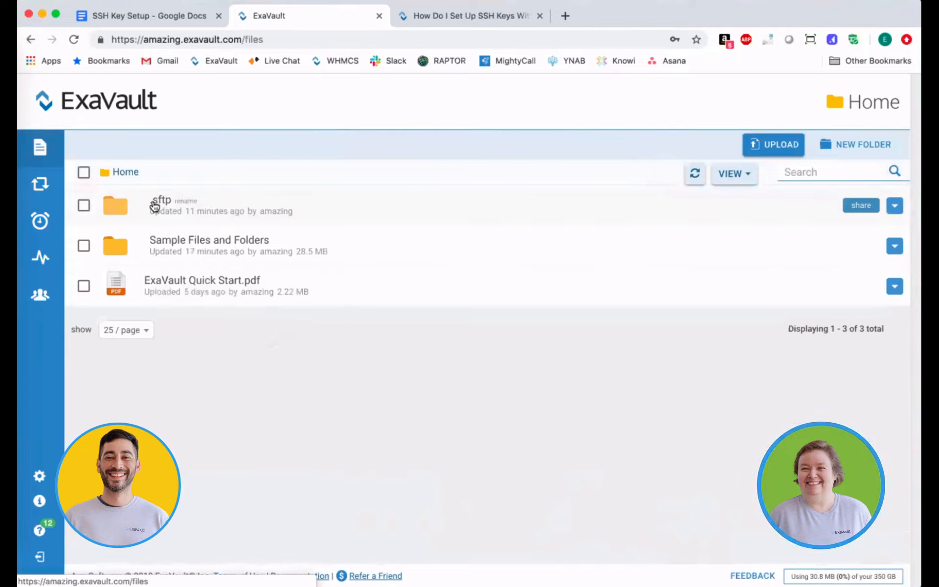
pyautogui.click(40, 146)
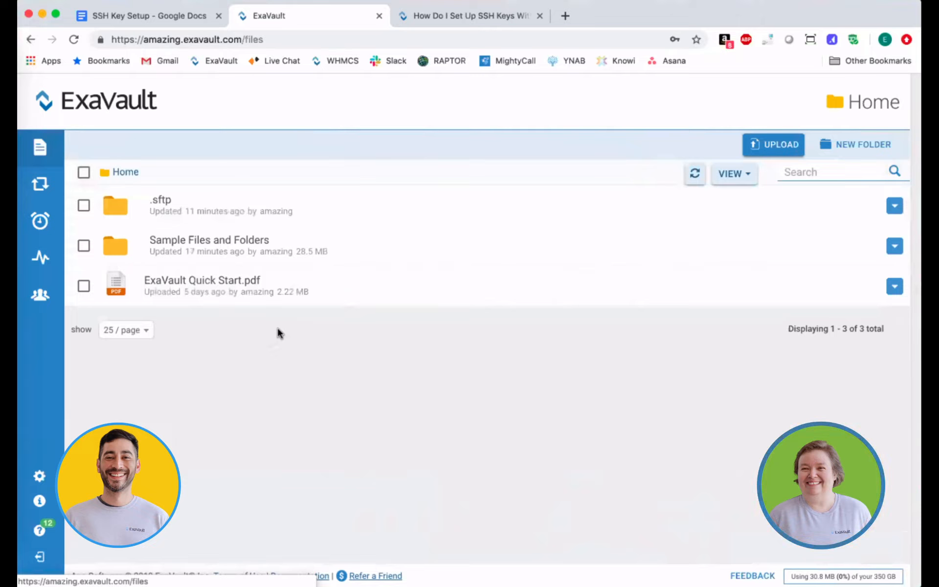
pyautogui.click(40, 295)
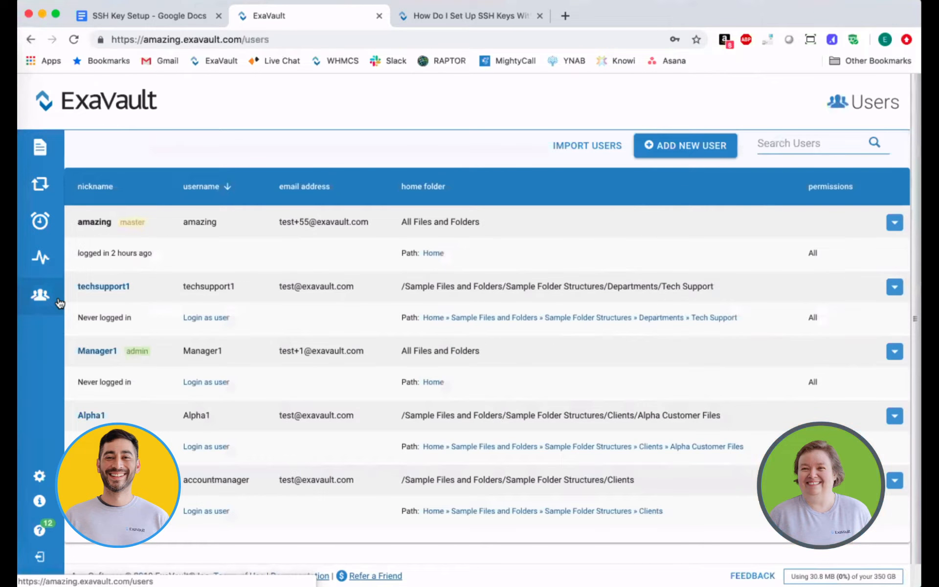
pyautogui.scroll(-3)
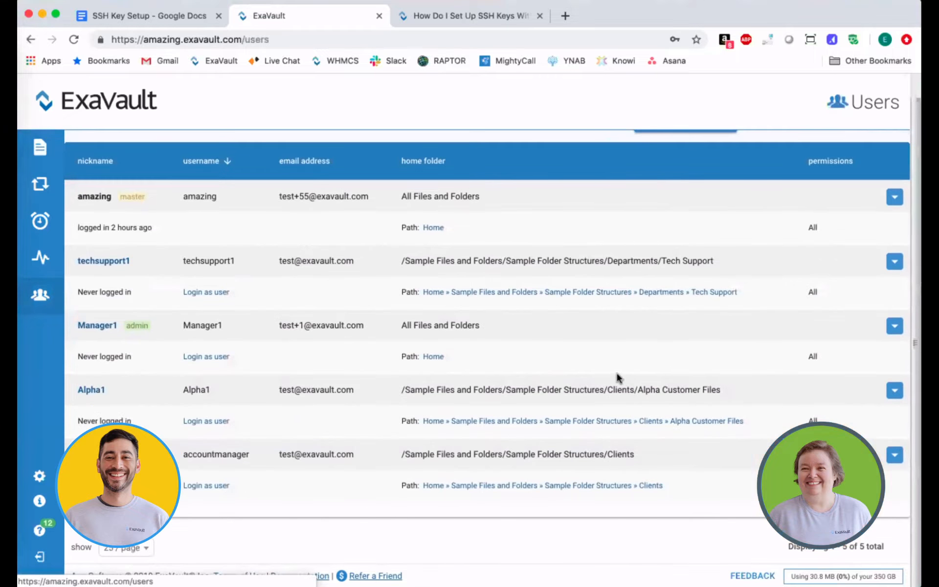
# Generate SSH keys for techsupport1, confirming Create to download the private key
pyautogui.click(894, 260)
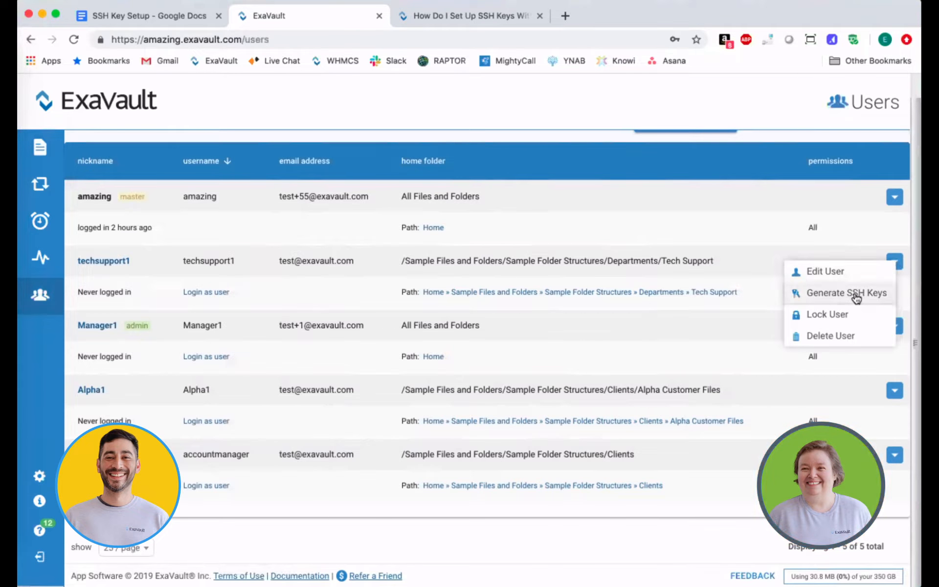
pyautogui.click(847, 292)
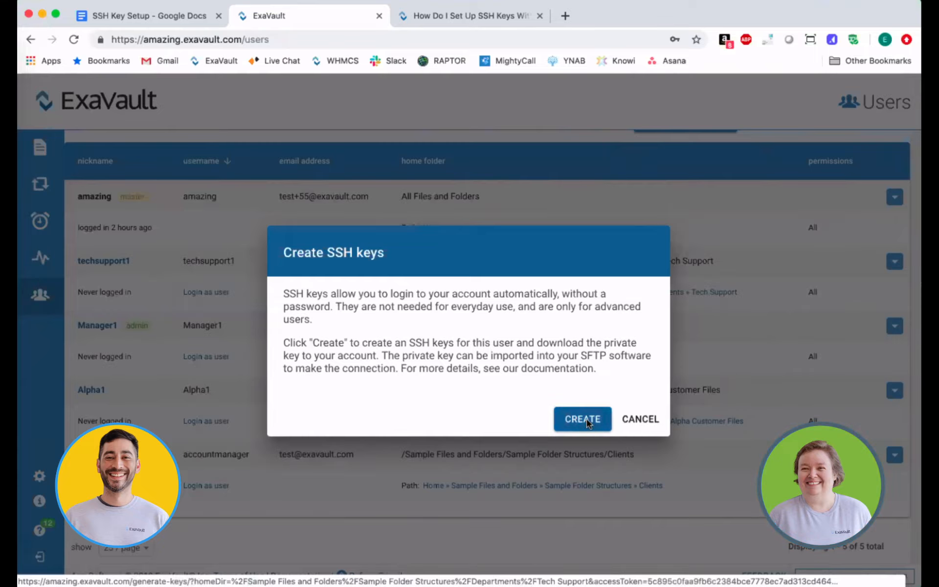
pyautogui.click(582, 419)
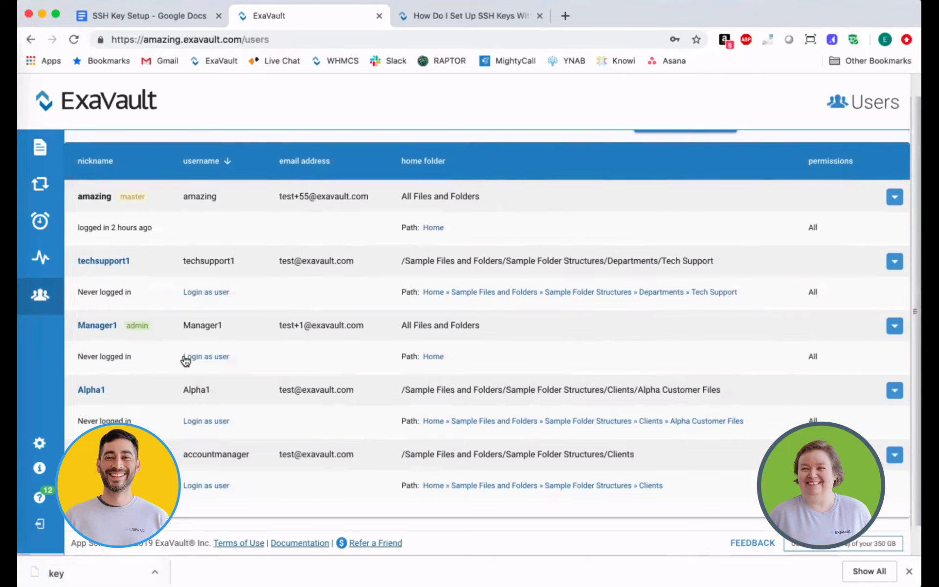
pyautogui.moveTo(115, 268)
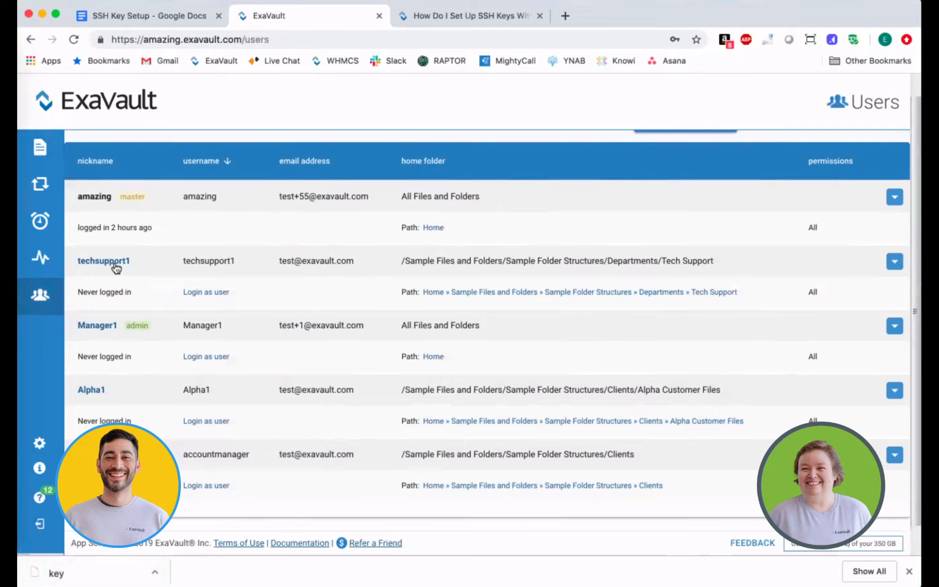
pyautogui.moveTo(682, 296)
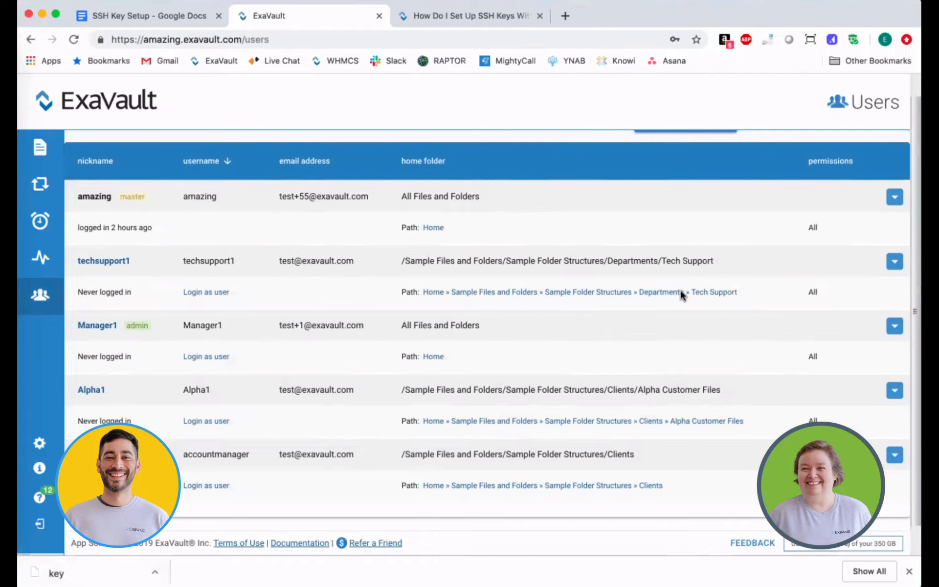
# Go into techsupport1's home folder toward its .sftp folder with authorized_keys
pyautogui.click(715, 292)
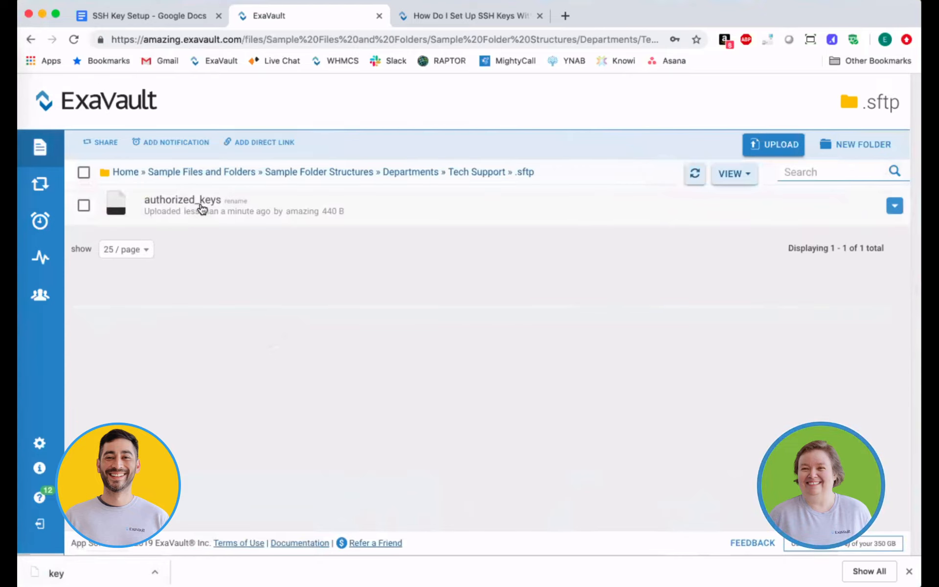
pyautogui.moveTo(110, 577)
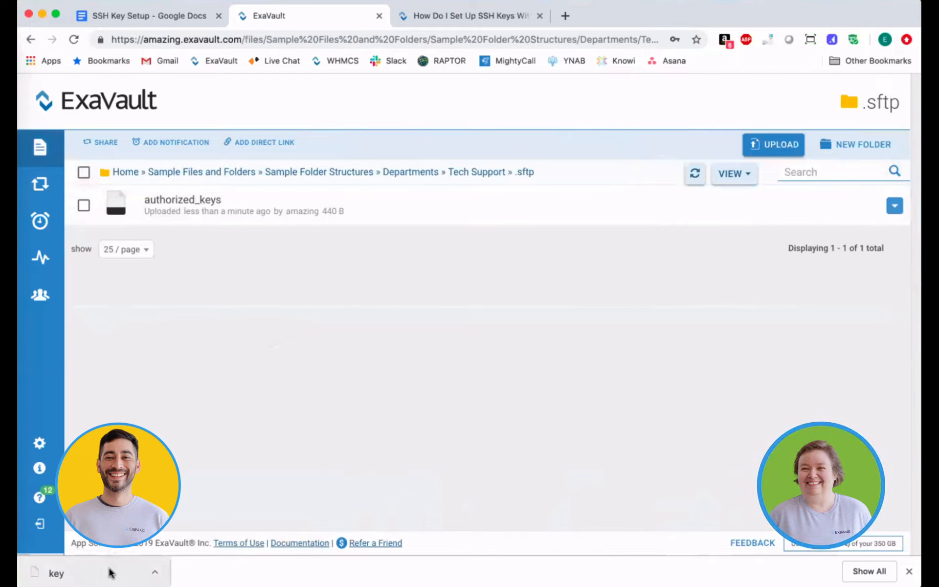
pyautogui.moveTo(529, 176)
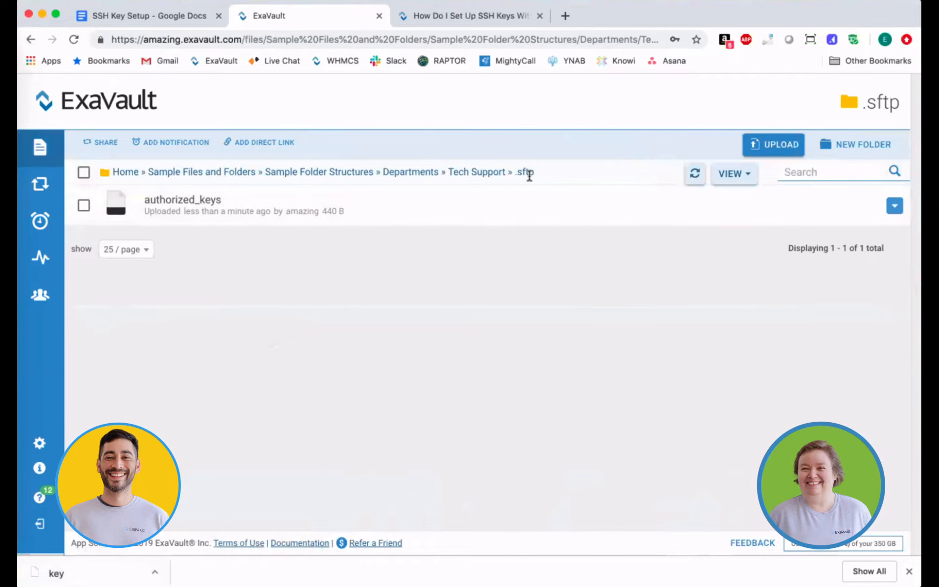
pyautogui.moveTo(207, 205)
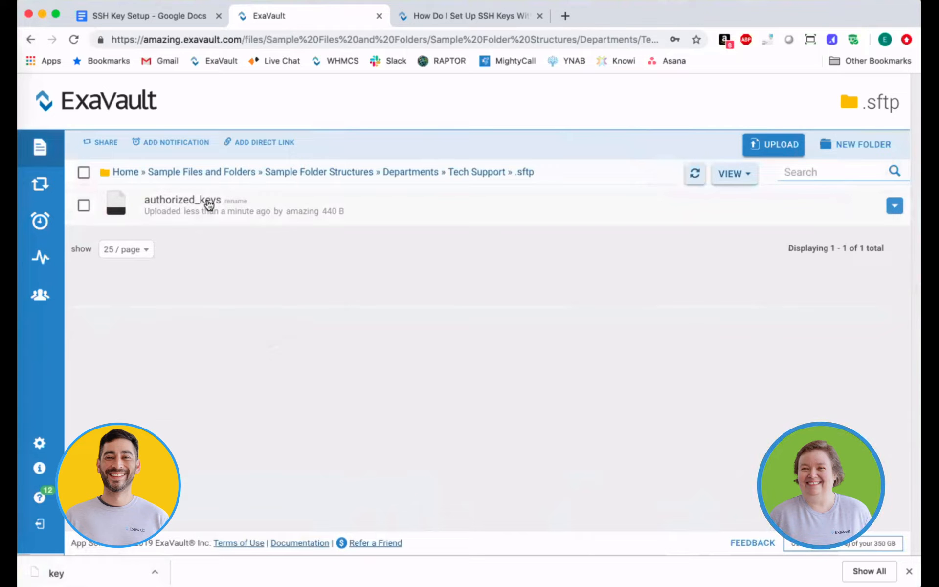
pyautogui.moveTo(301, 415)
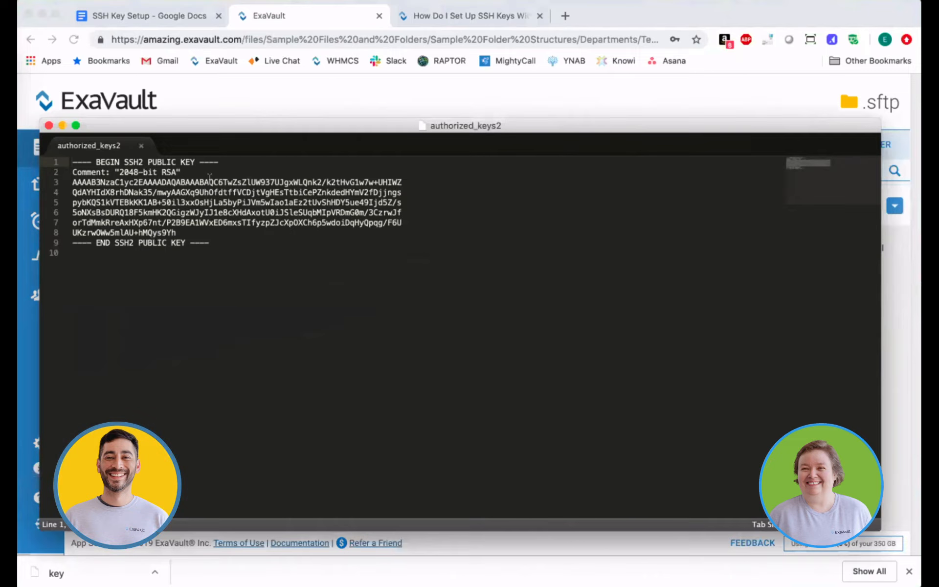
# Close the SSH2 key file so mykey.pub's ssh-rsa key shows in TextEdit
pyautogui.click(48, 126)
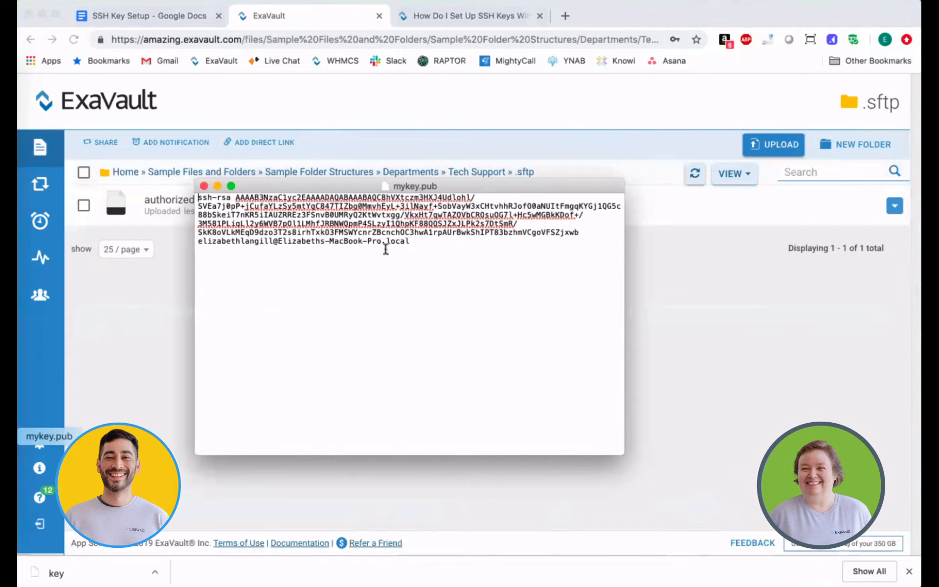
pyautogui.moveTo(436, 287)
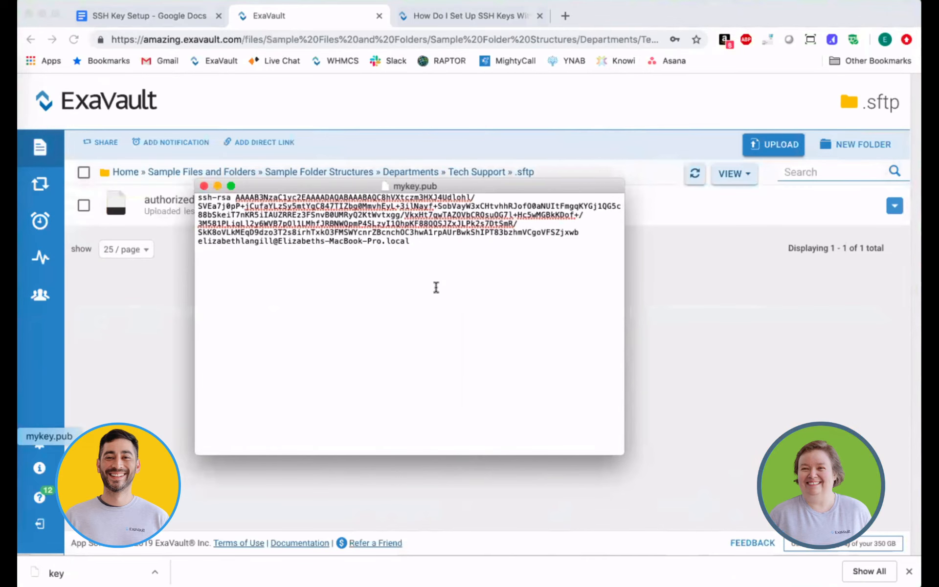
# Show the help article's Linux/Mac manual key steps with the RFC-4716 conversion command
pyautogui.click(471, 15)
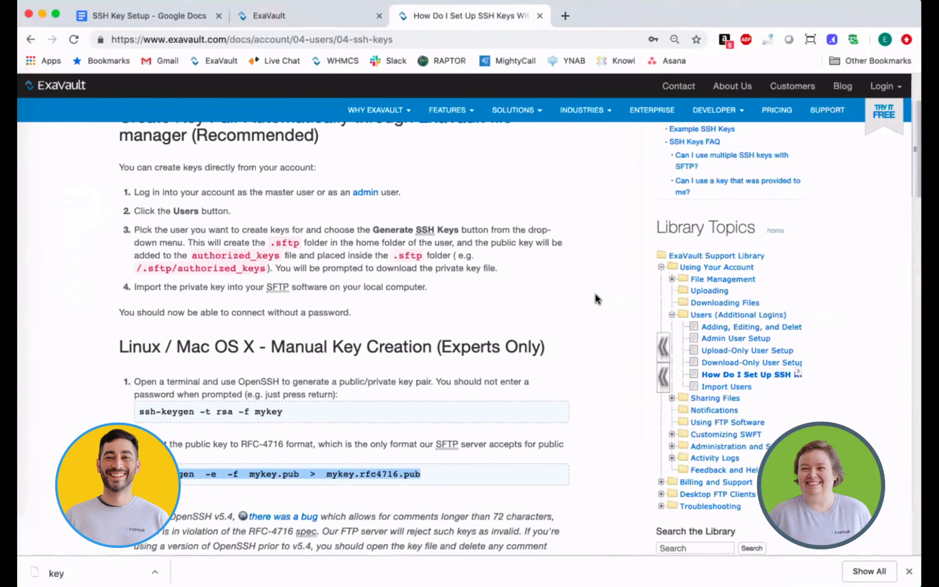
pyautogui.scroll(3)
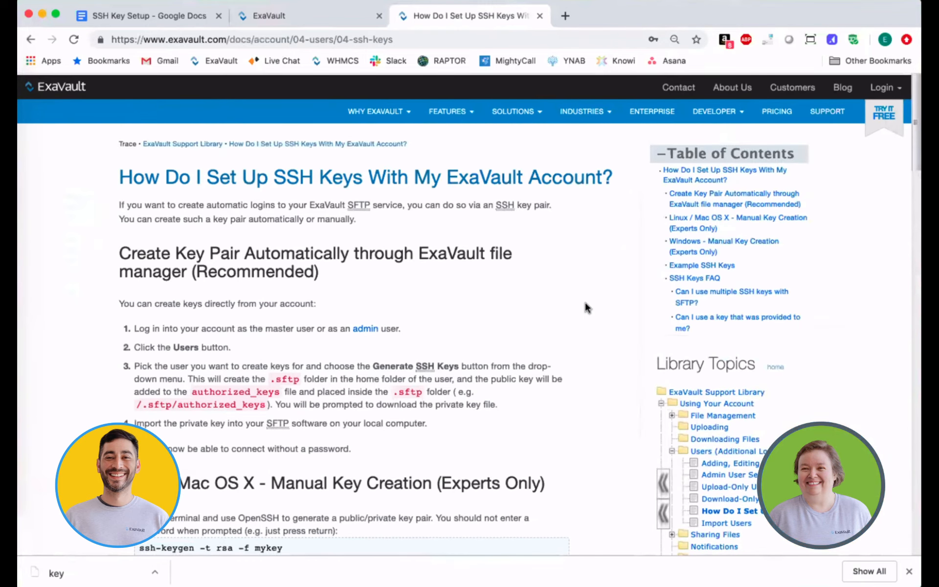
pyautogui.scroll(-3)
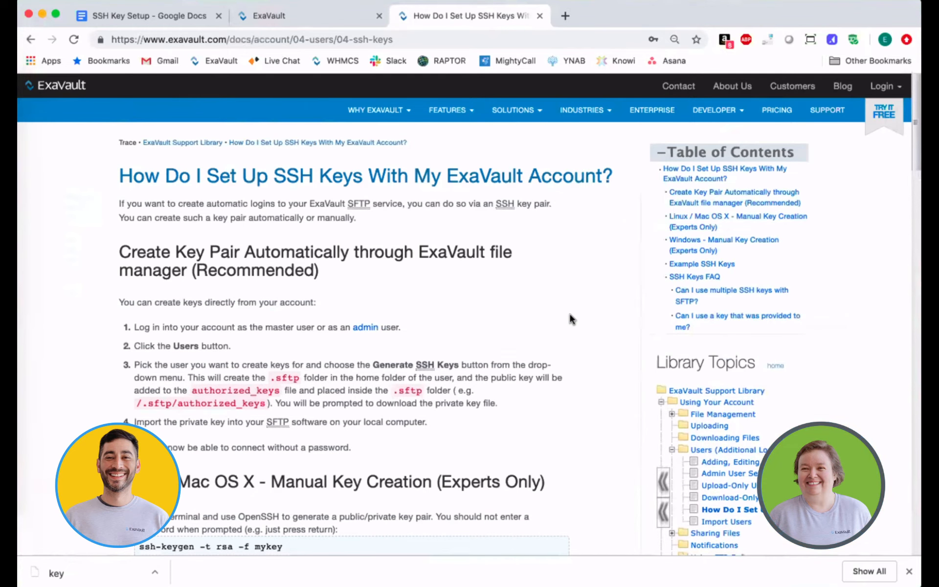
pyautogui.scroll(-3)
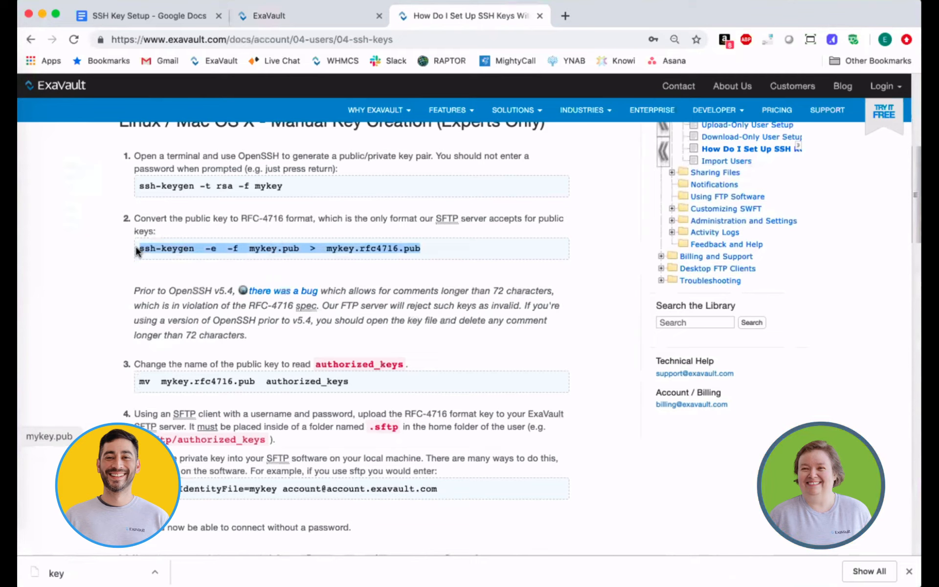
pyautogui.moveTo(29, 274)
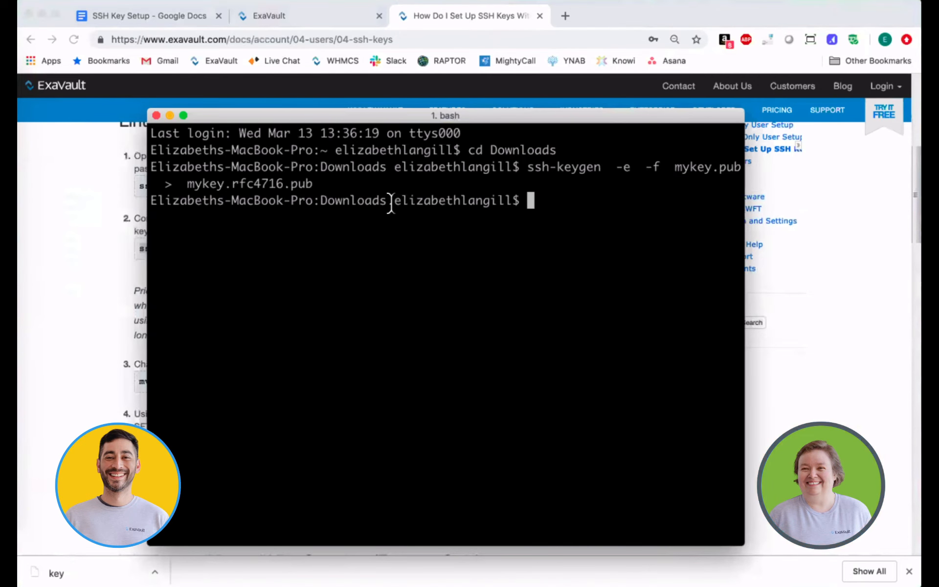
pyautogui.moveTo(391, 219)
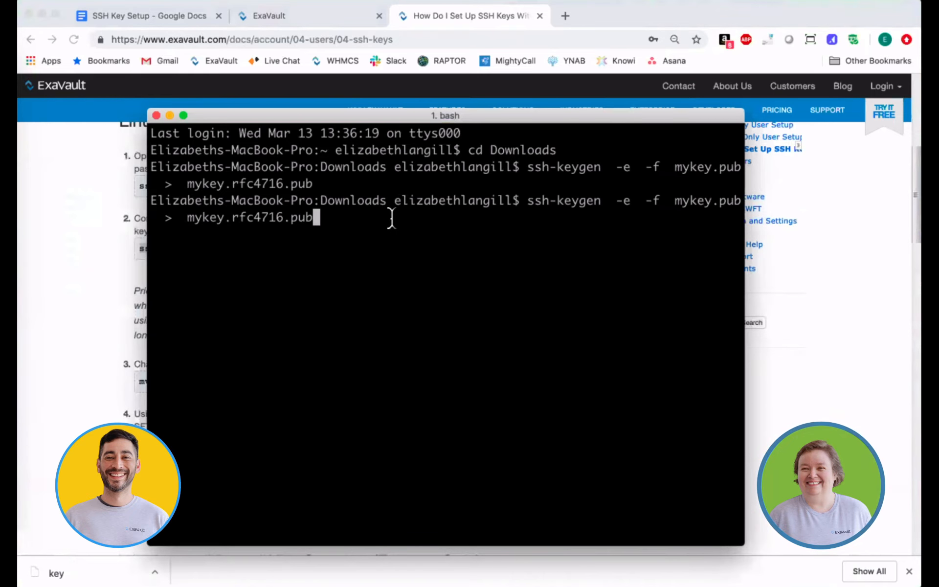
pyautogui.moveTo(539, 227)
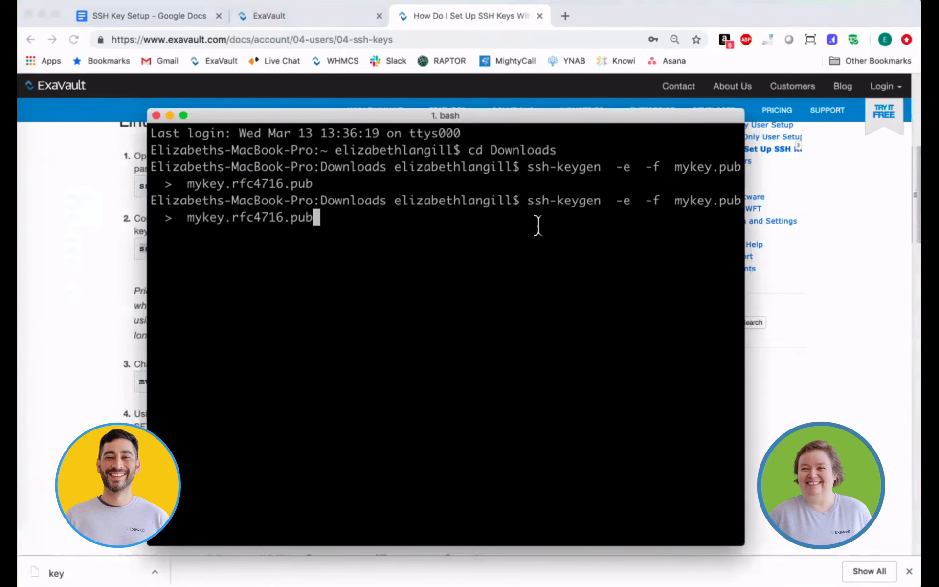
pyautogui.moveTo(673, 200)
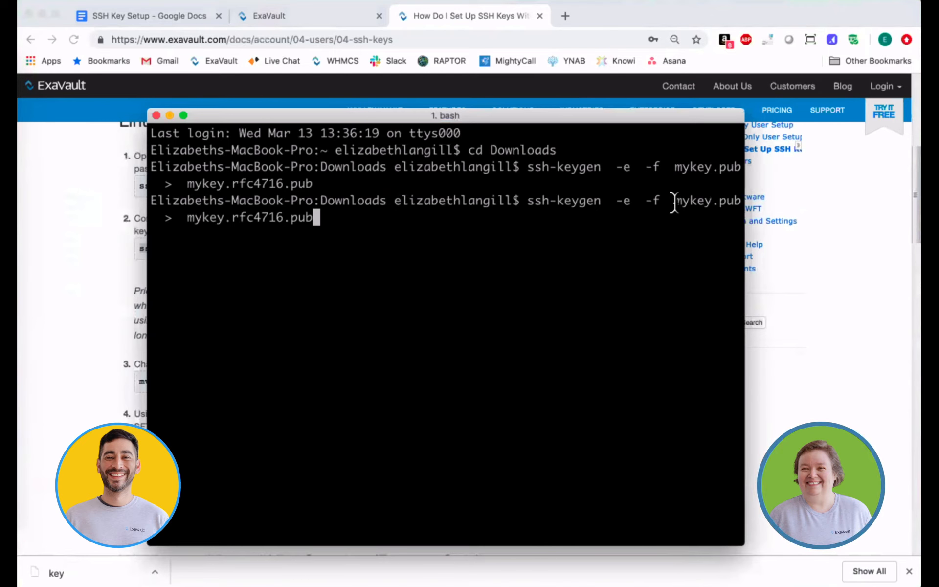
# Highlight mykey.pub and the converted mykey.rfc4716.pub names after running ssh-keygen -e
pyautogui.doubleClick(707, 201)
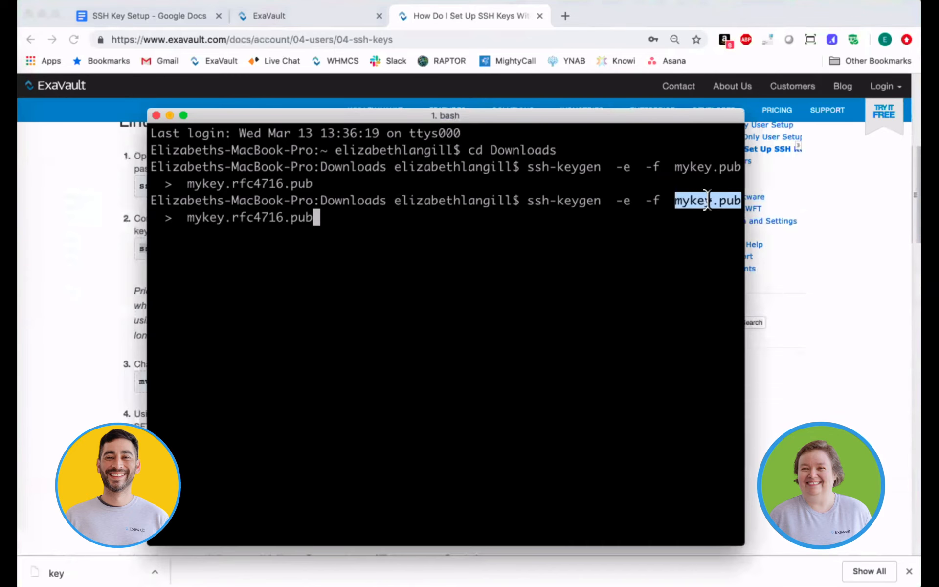
pyautogui.moveTo(409, 254)
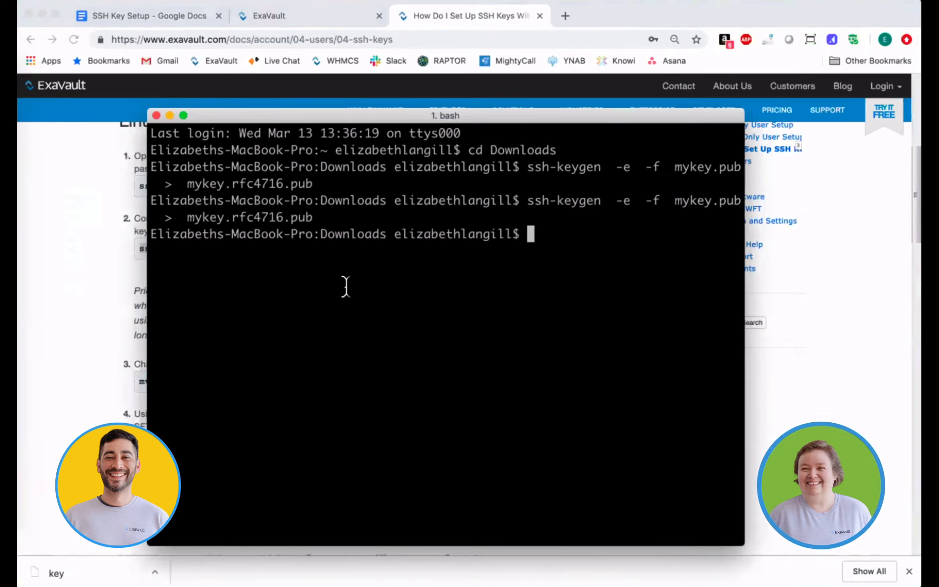
pyautogui.doubleClick(303, 217)
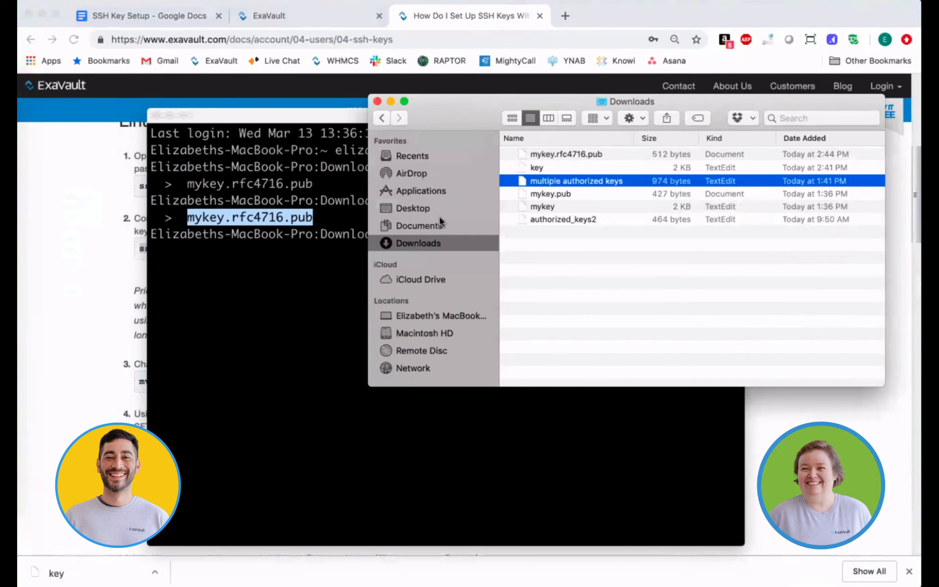
pyautogui.rightClick(557, 154)
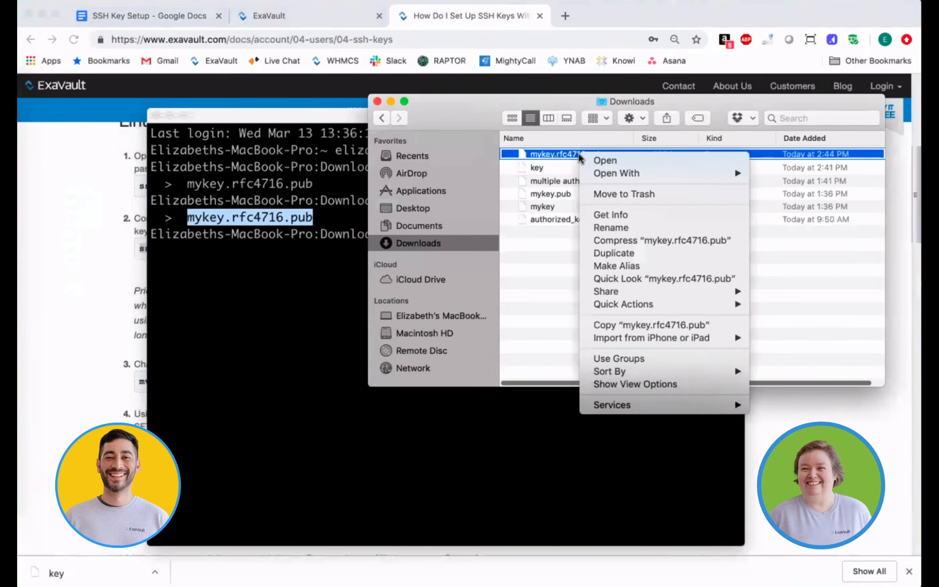
pyautogui.click(604, 160)
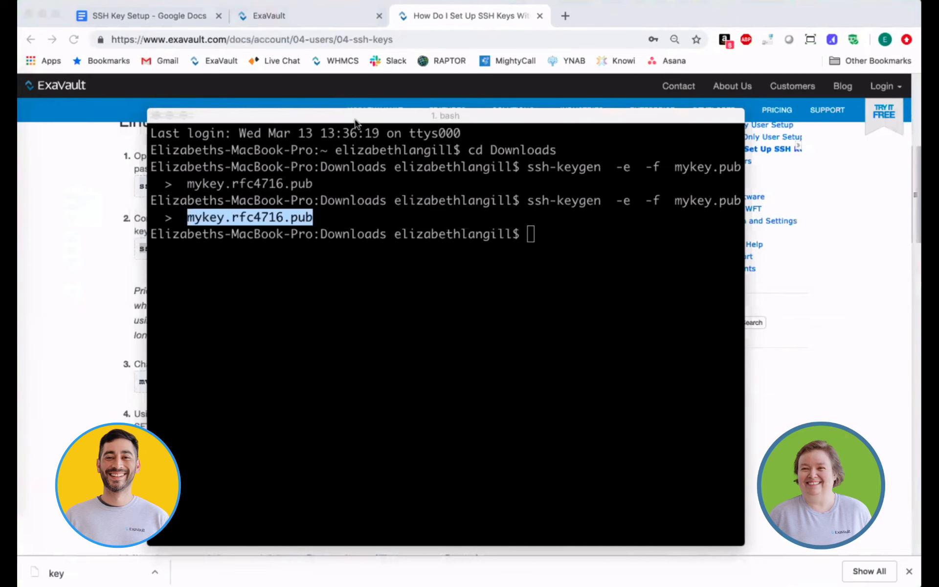
pyautogui.moveTo(513, 256)
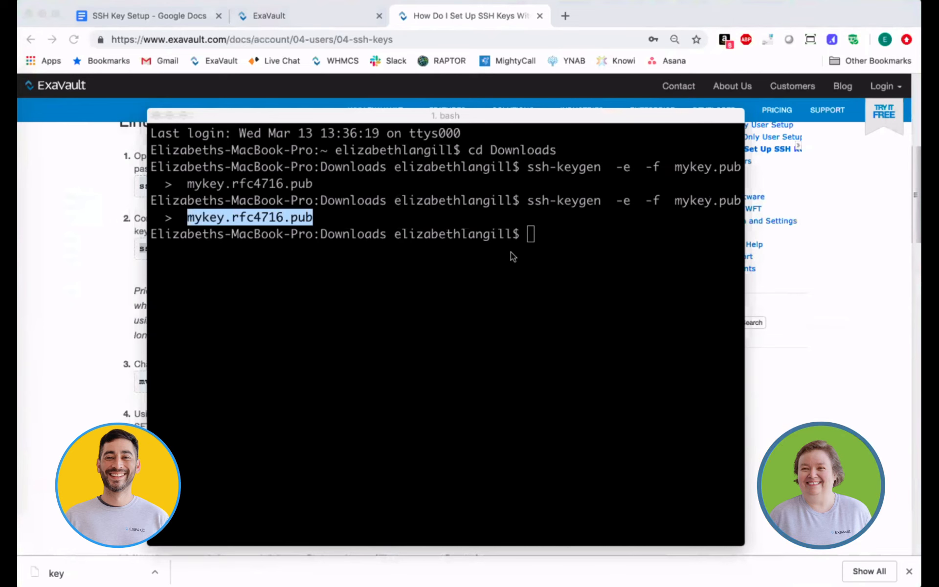
pyautogui.moveTo(544, 208)
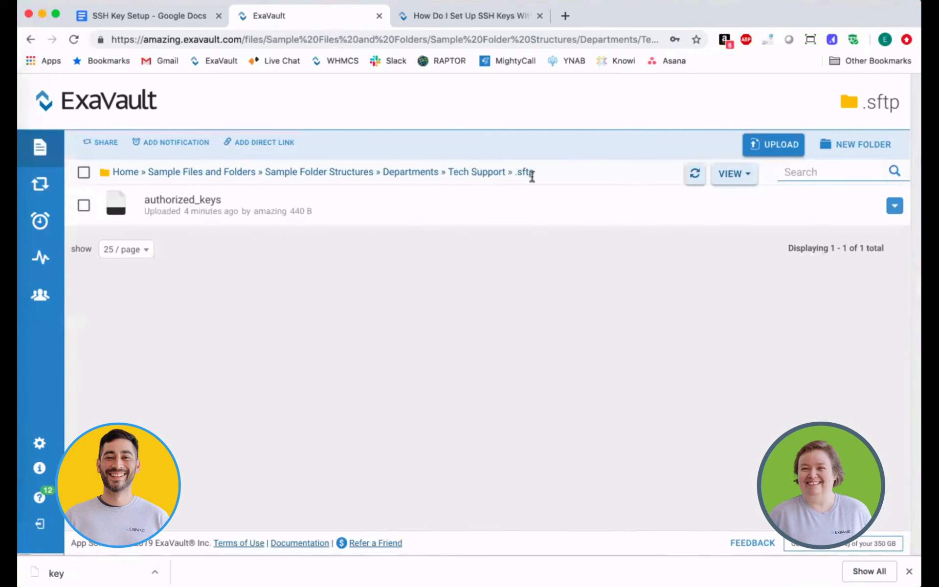
pyautogui.moveTo(458, 281)
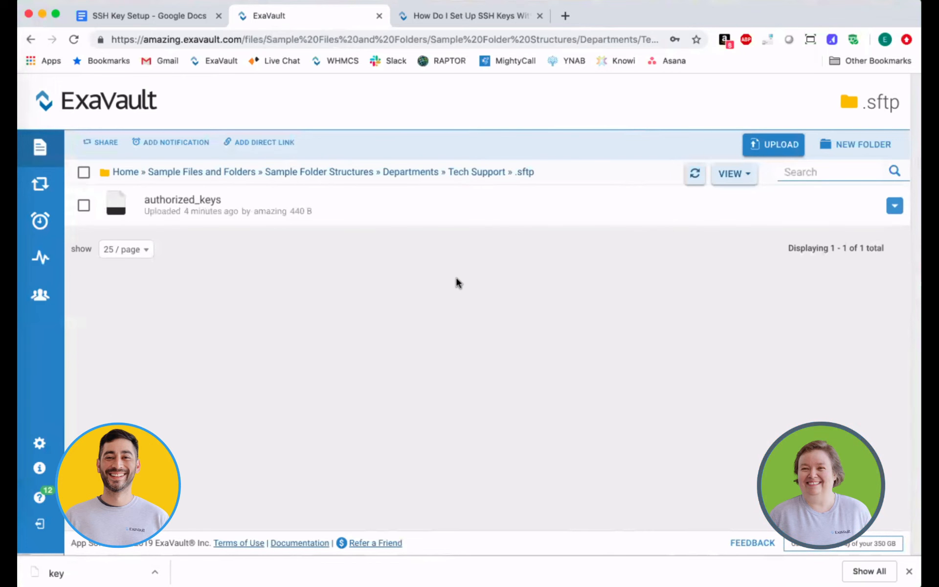
pyautogui.moveTo(265, 242)
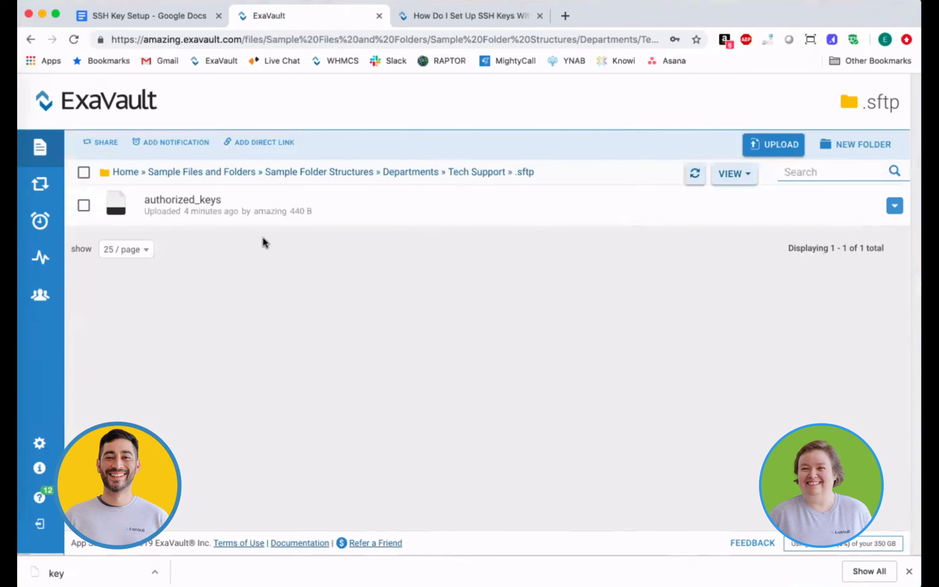
pyautogui.moveTo(438, 214)
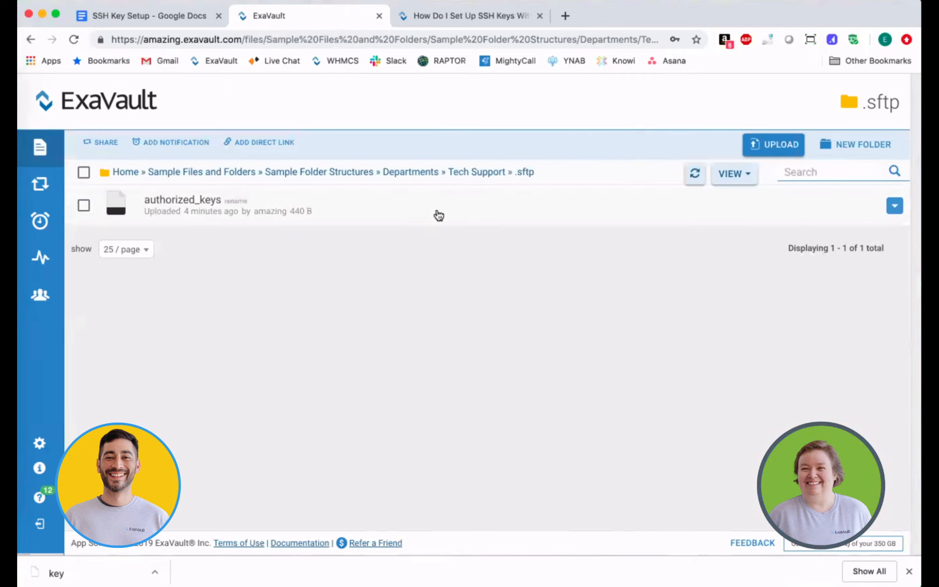
pyautogui.moveTo(409, 225)
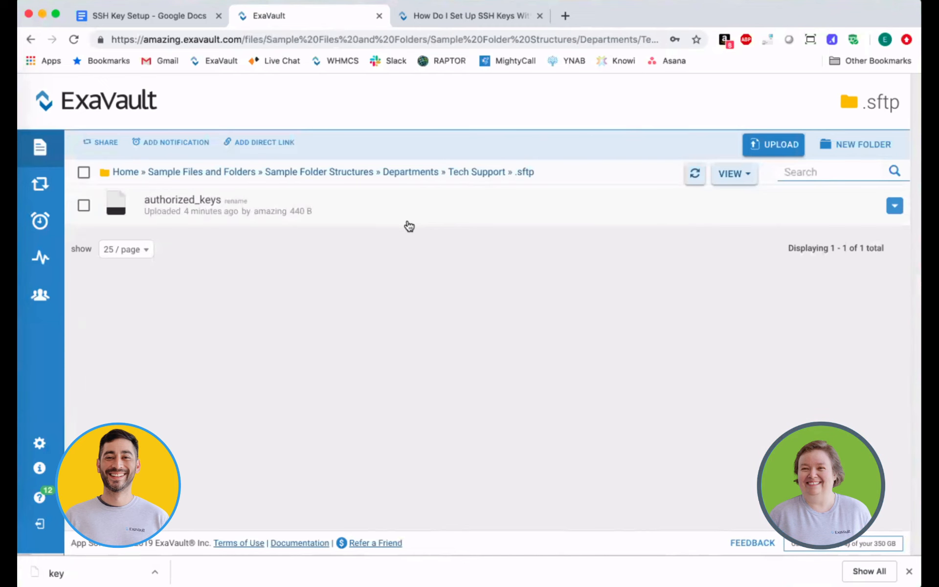
pyautogui.moveTo(355, 223)
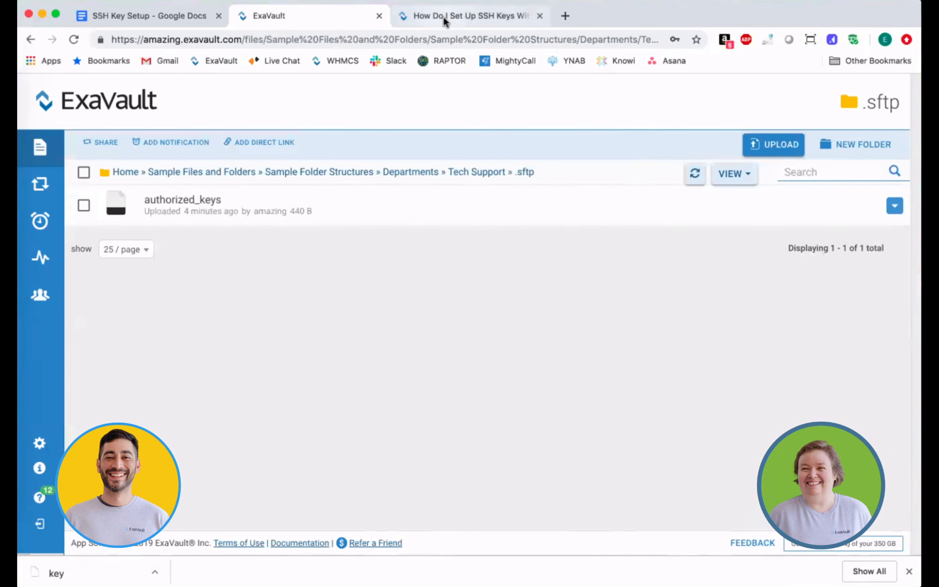
# Return to the SSH key setup documentation article at its top
pyautogui.click(445, 16)
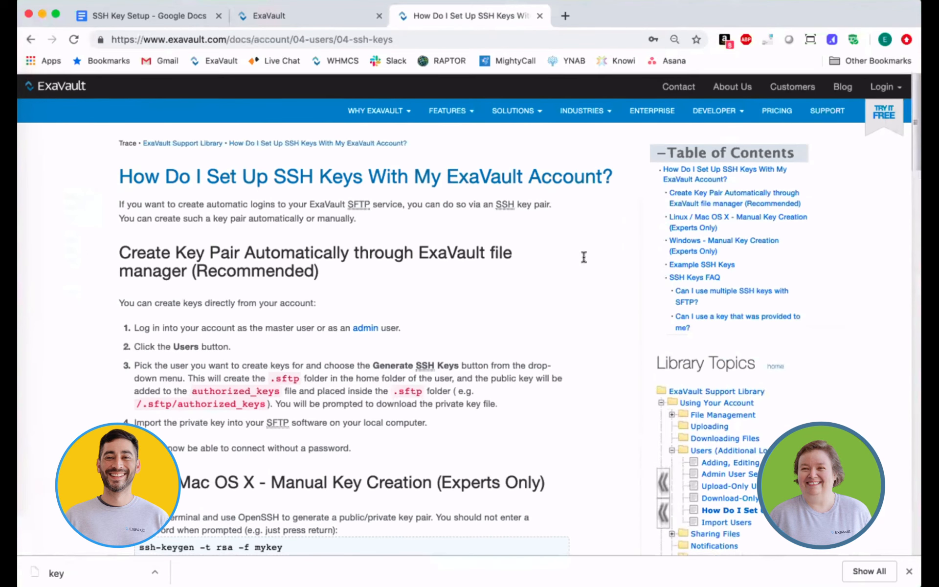
pyautogui.moveTo(571, 319)
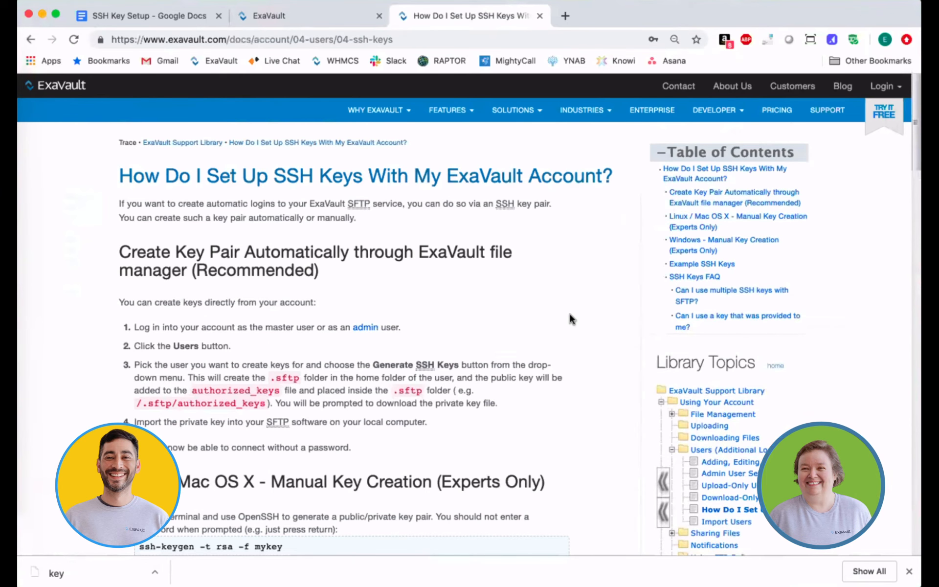
pyautogui.scroll(-3)
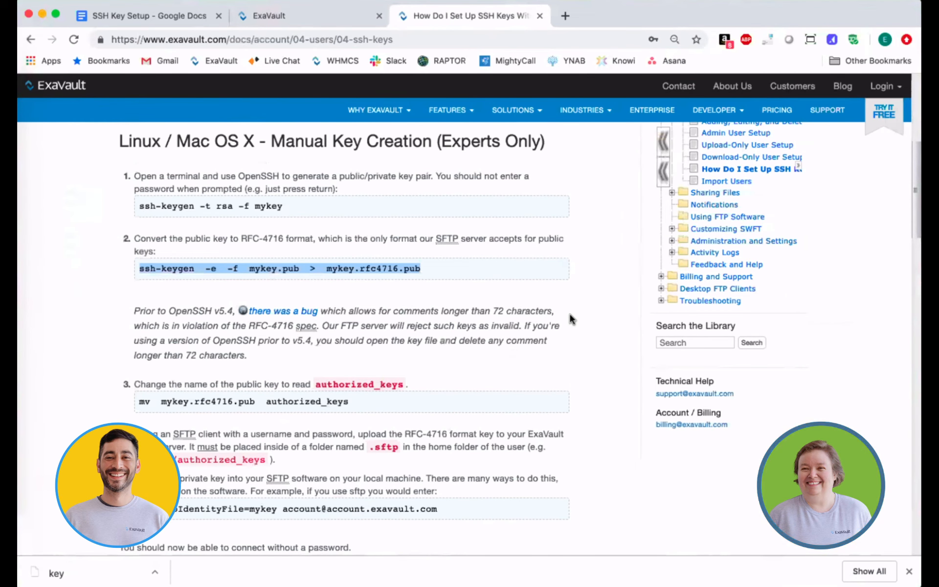
pyautogui.scroll(3)
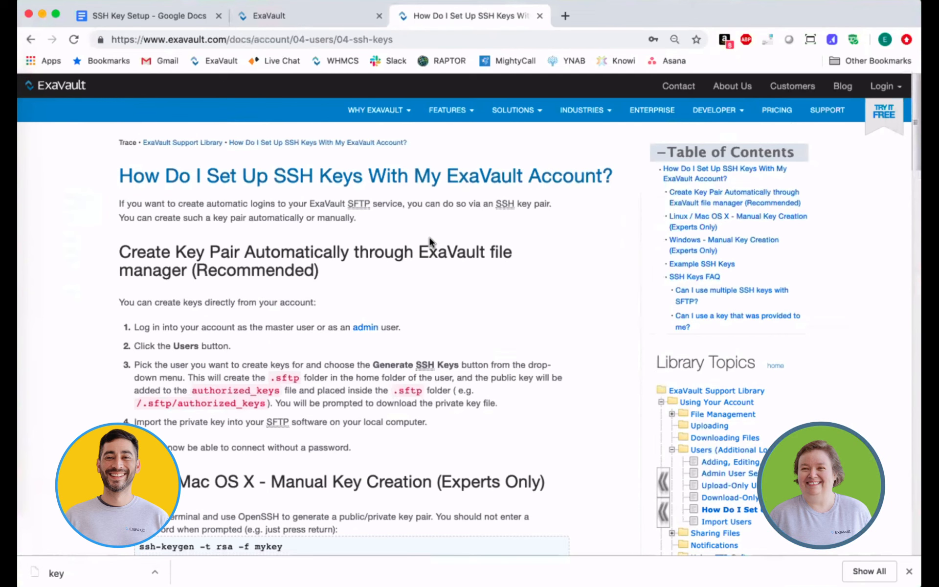
pyautogui.click(288, 16)
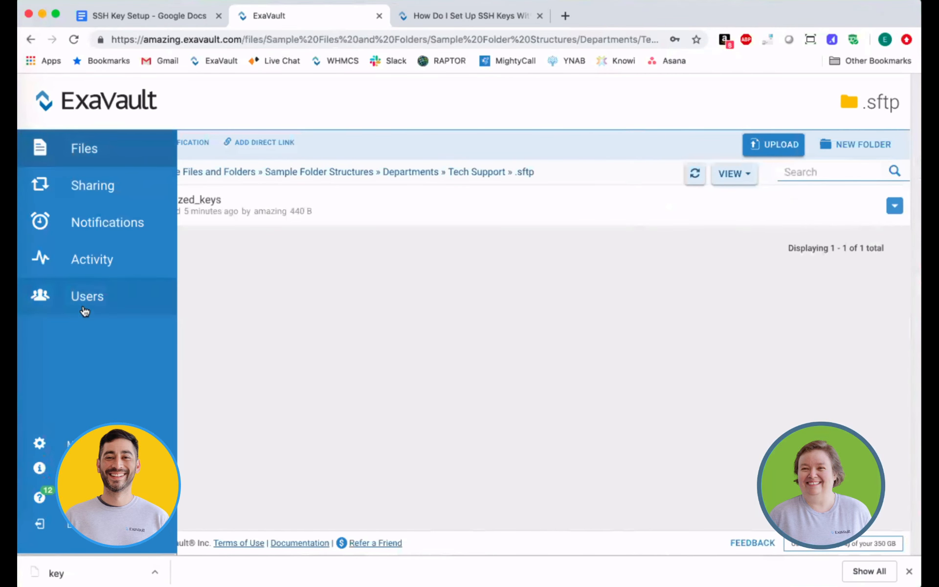
# Show the Users list, then view 'multiple authorized keys' with two SSH2 keys in TextEdit
pyautogui.click(87, 295)
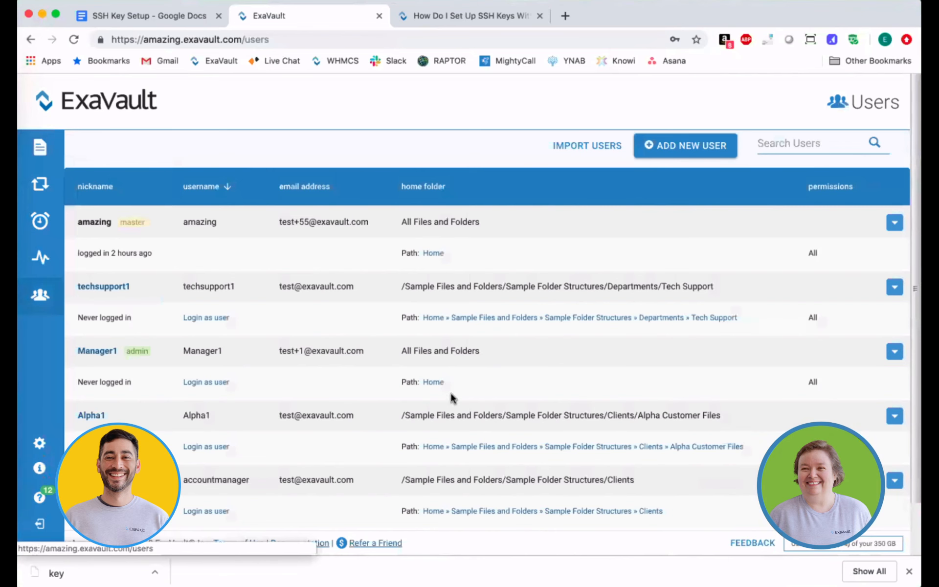
pyautogui.moveTo(458, 390)
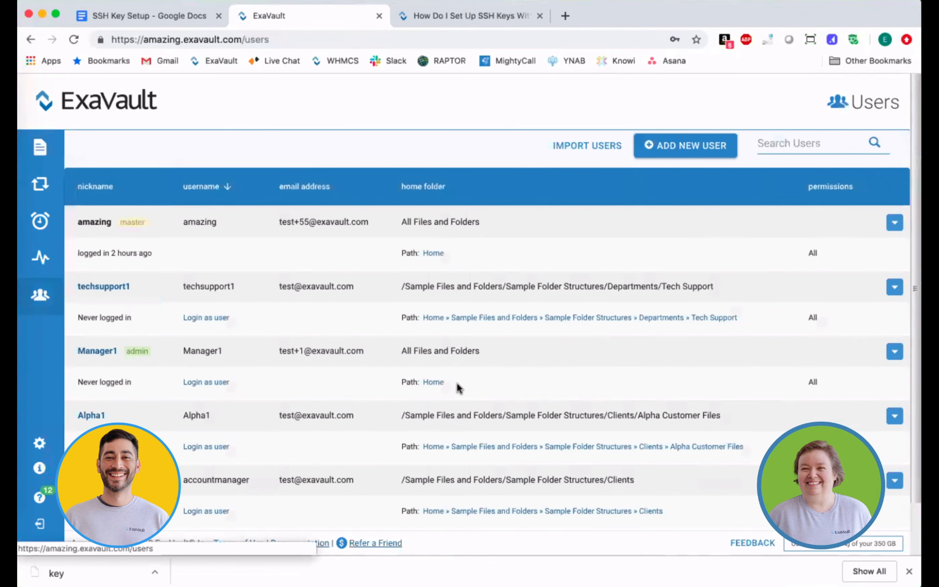
pyautogui.moveTo(450, 391)
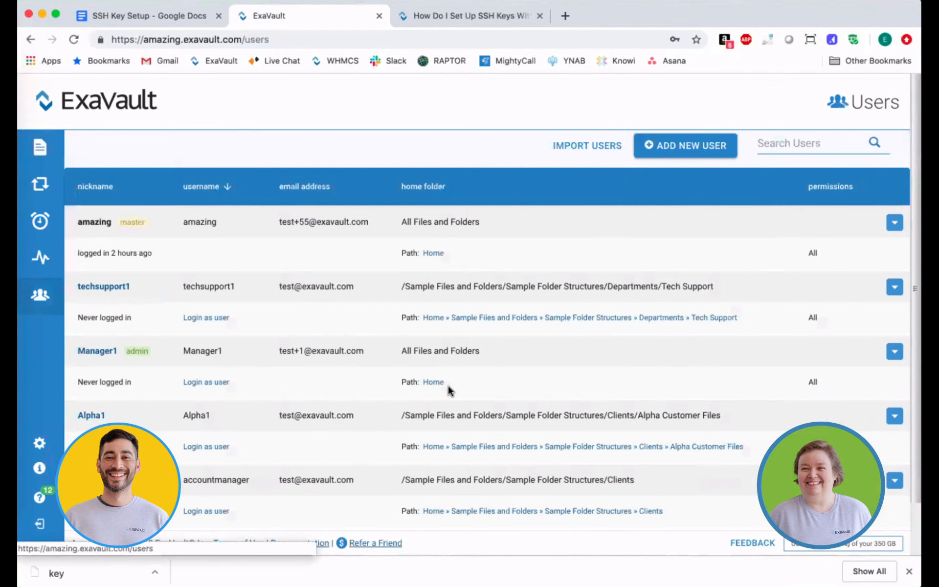
pyautogui.moveTo(466, 368)
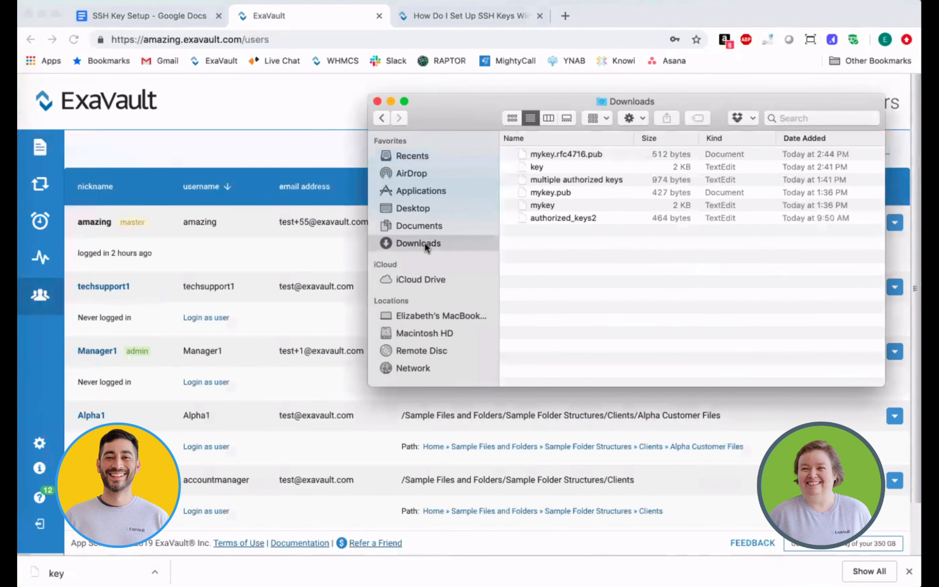
pyautogui.rightClick(577, 179)
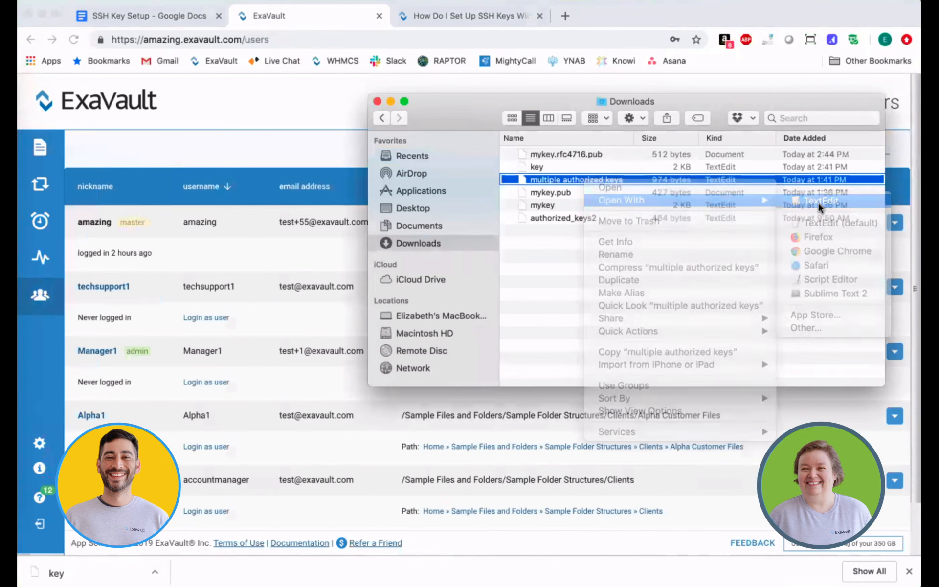
pyautogui.click(821, 201)
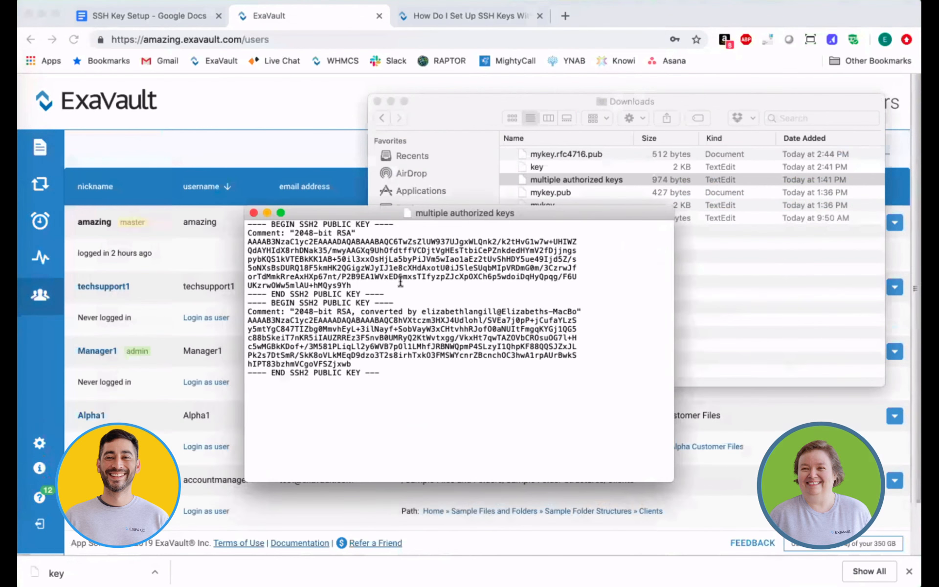